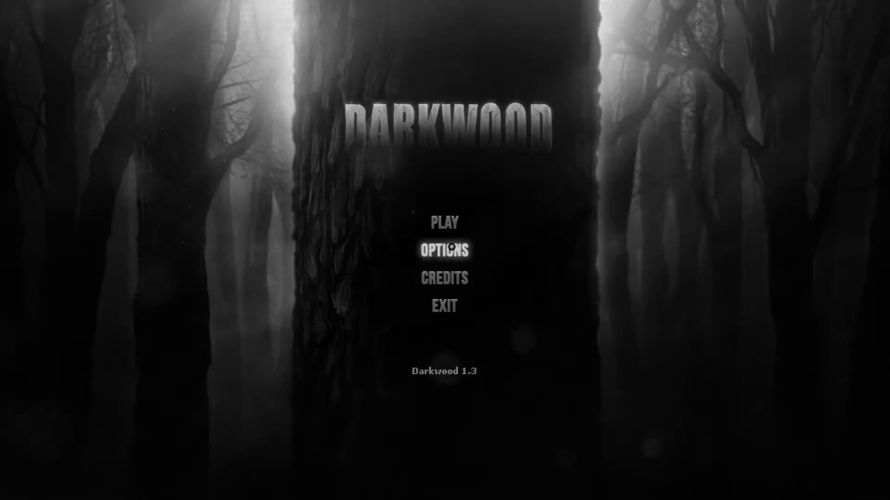
mouse_move(459, 203)
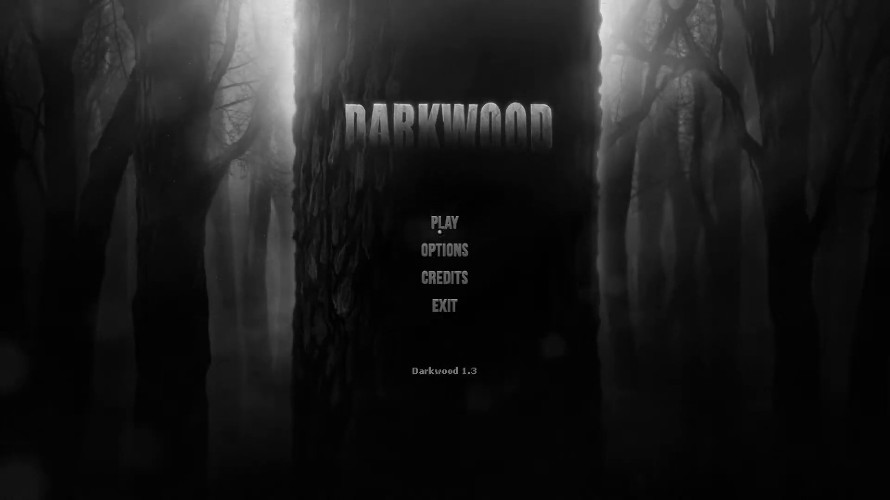
Start a new game from the main menu using the first empty profile slot.
click(444, 221)
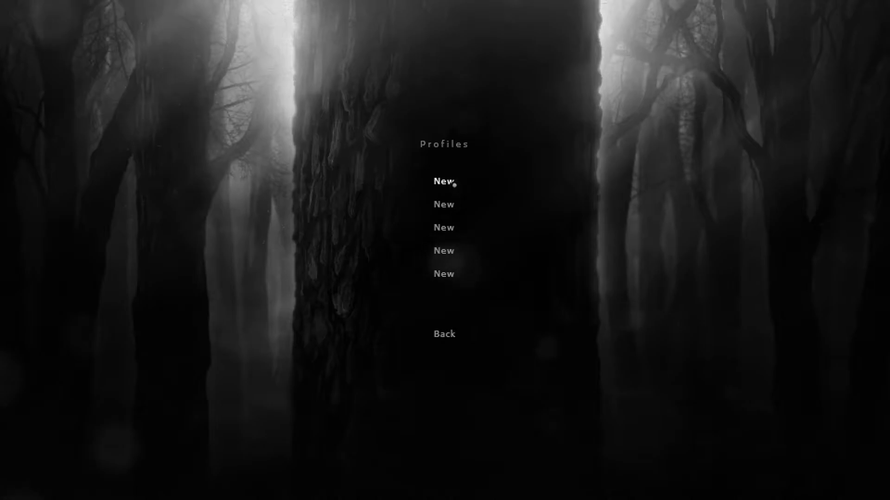
click(443, 182)
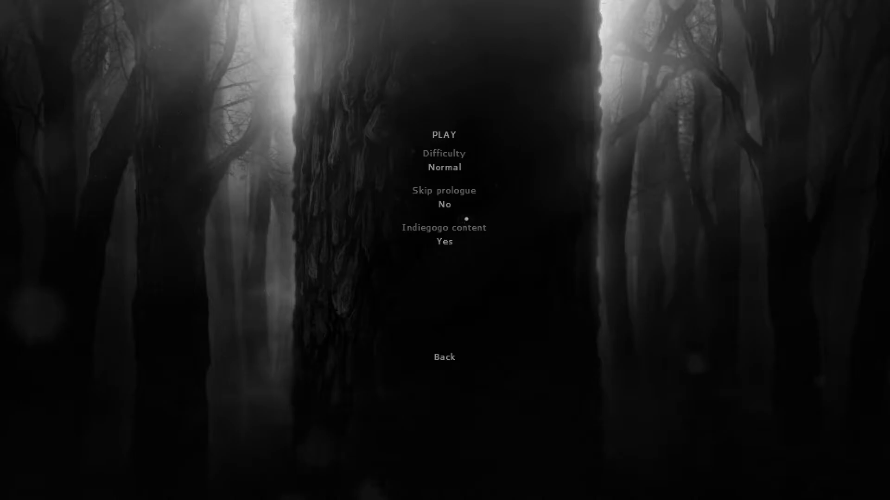
mouse_move(444, 167)
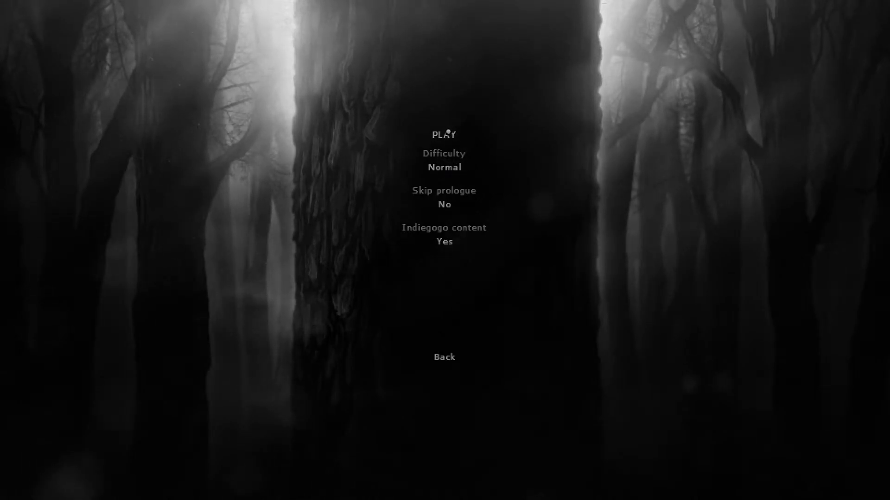
mouse_move(444, 167)
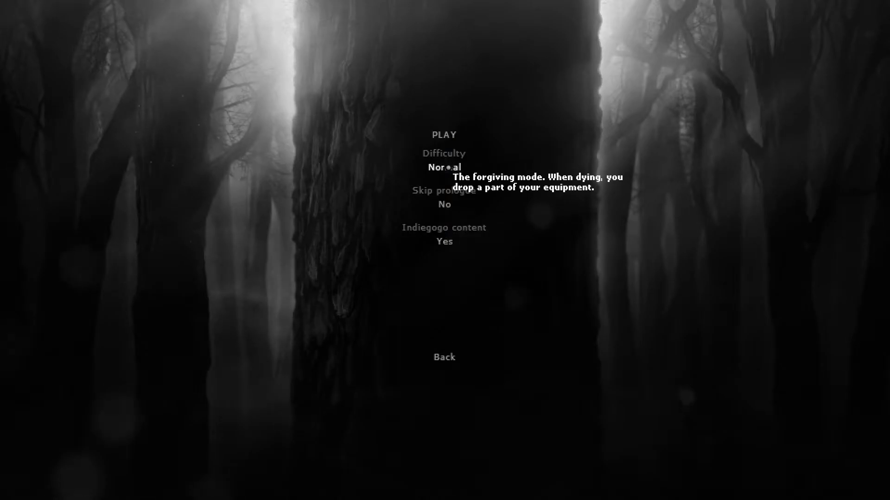
Cycle difficulty through Hard and Nightmare back to Normal and switch Indiegogo content to No.
click(444, 167)
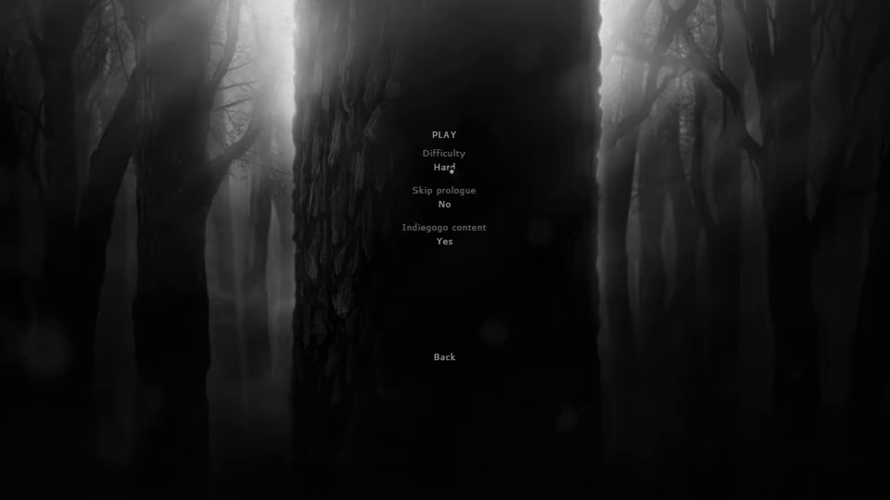
click(443, 168)
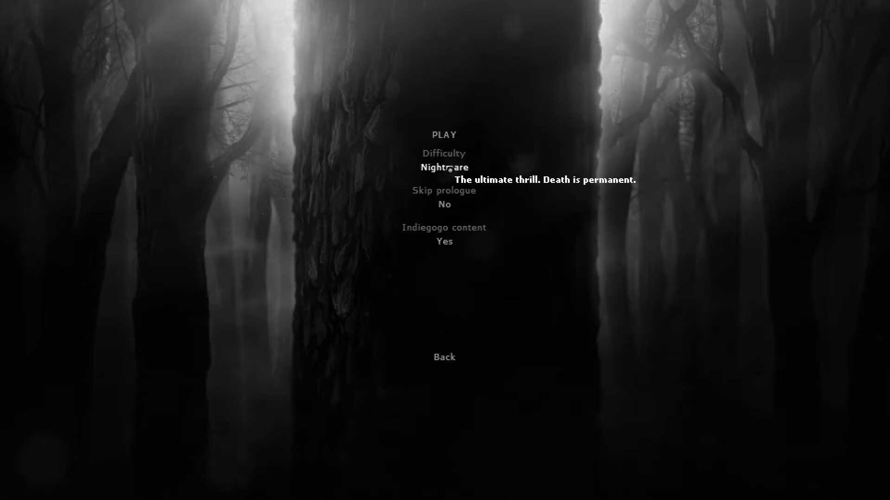
click(444, 167)
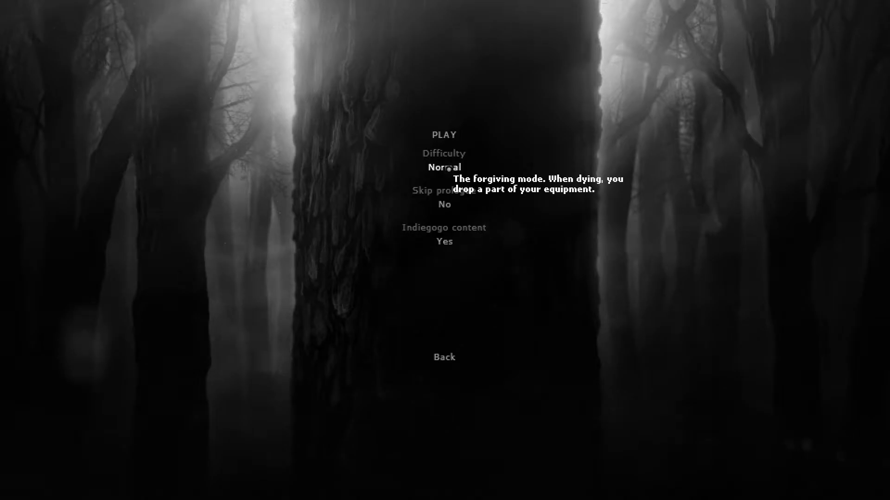
mouse_move(445, 204)
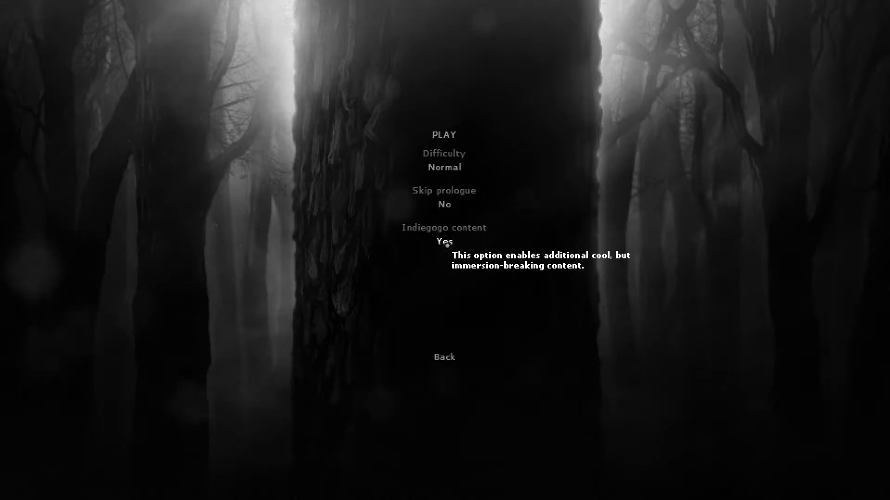
click(444, 242)
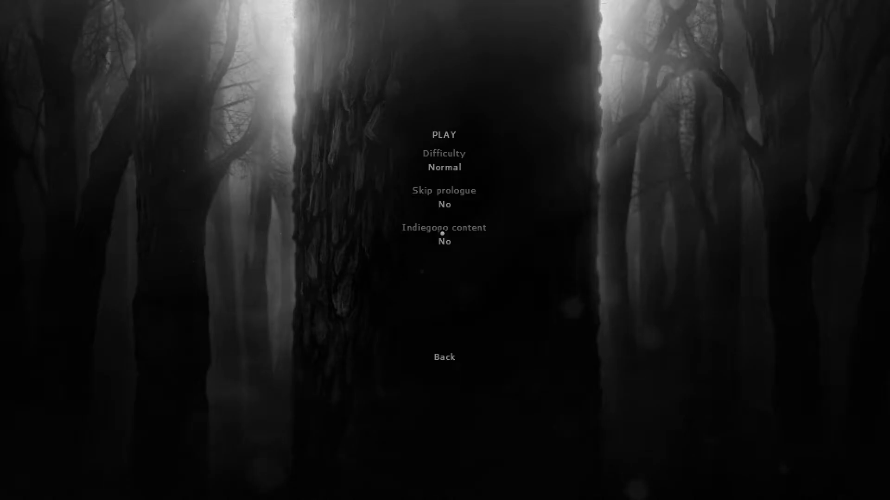
mouse_move(444, 241)
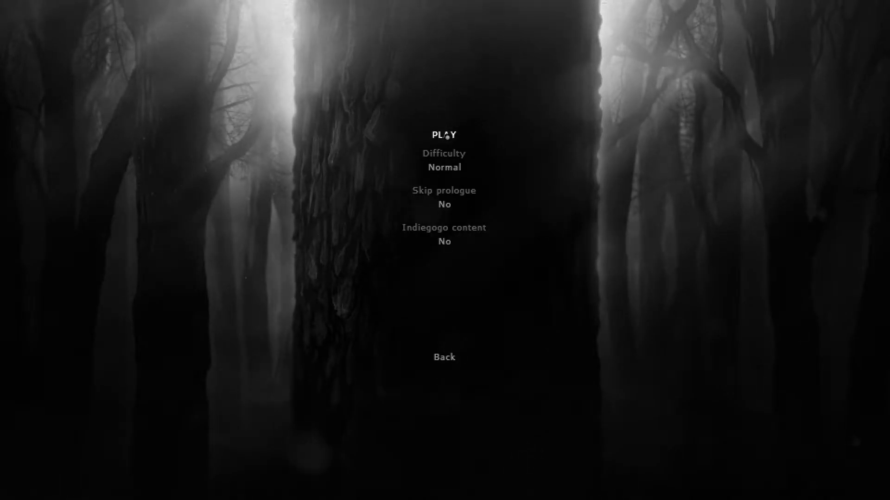
click(443, 134)
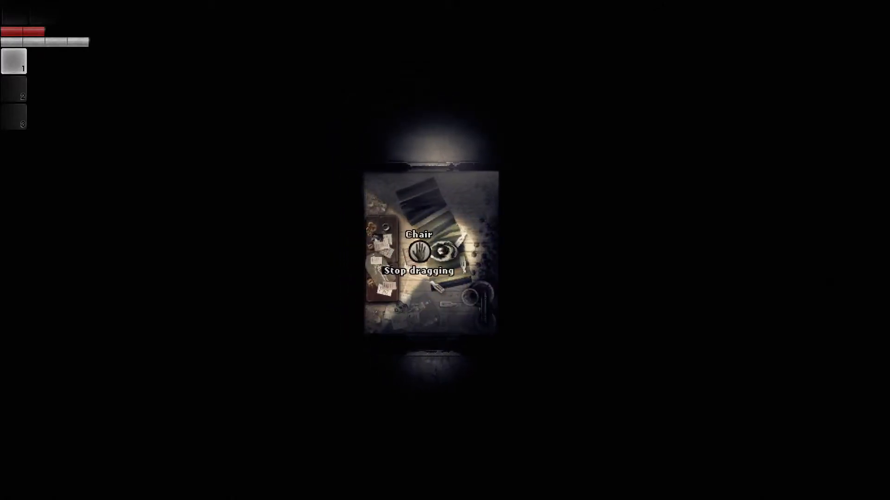
Move the chair aside and drag the Pill from the desk stash into the inventory.
drag(419, 249, 505, 152)
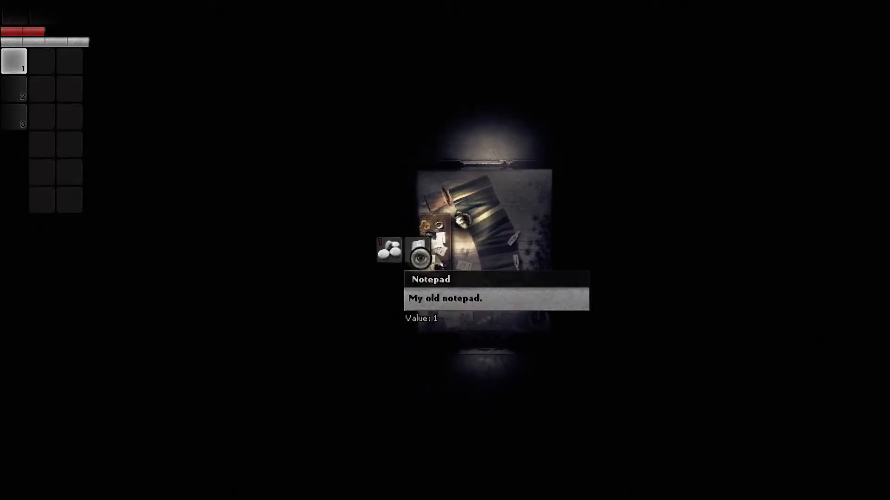
mouse_move(388, 250)
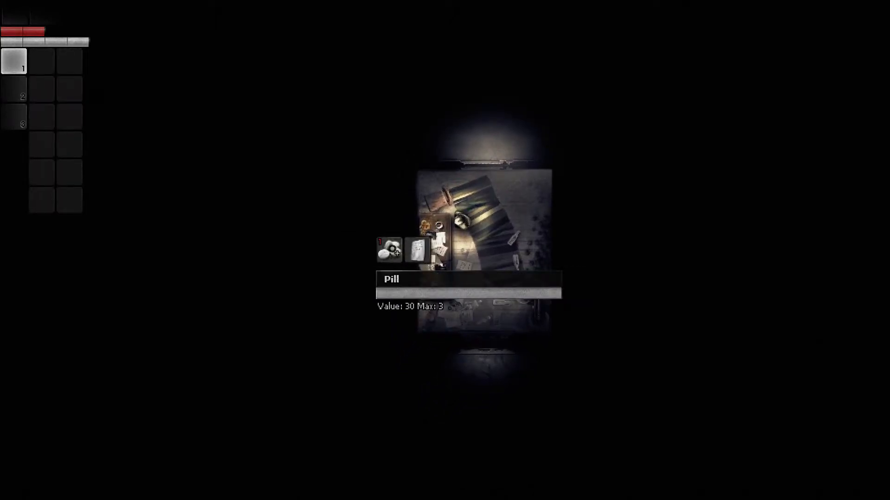
drag(388, 249, 14, 59)
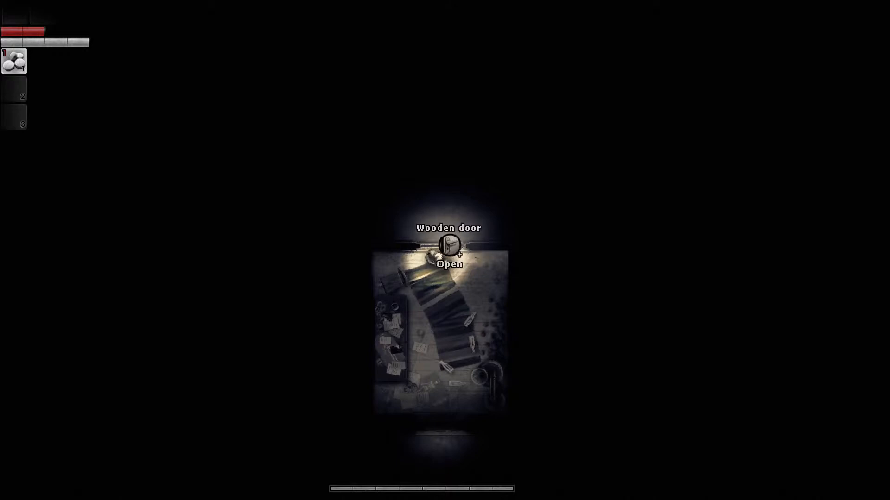
Open the wooden door into the next room where the camera is found.
click(450, 251)
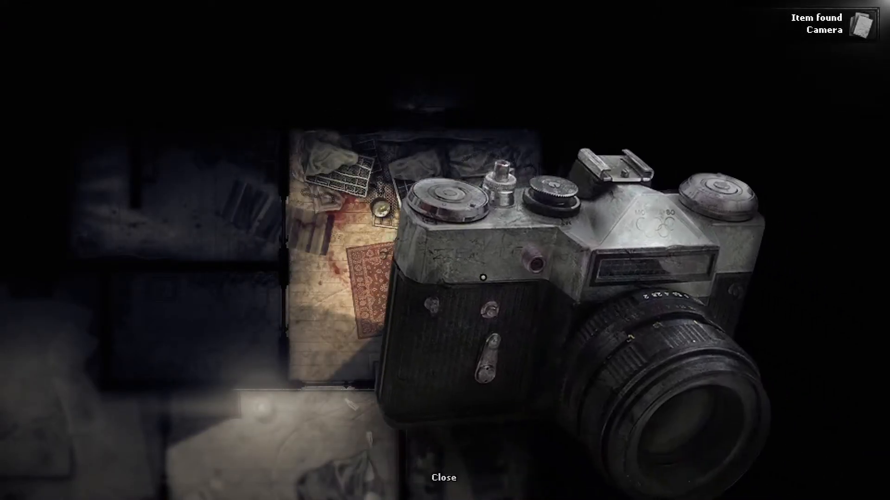
Dismiss the camera close-up view.
click(441, 477)
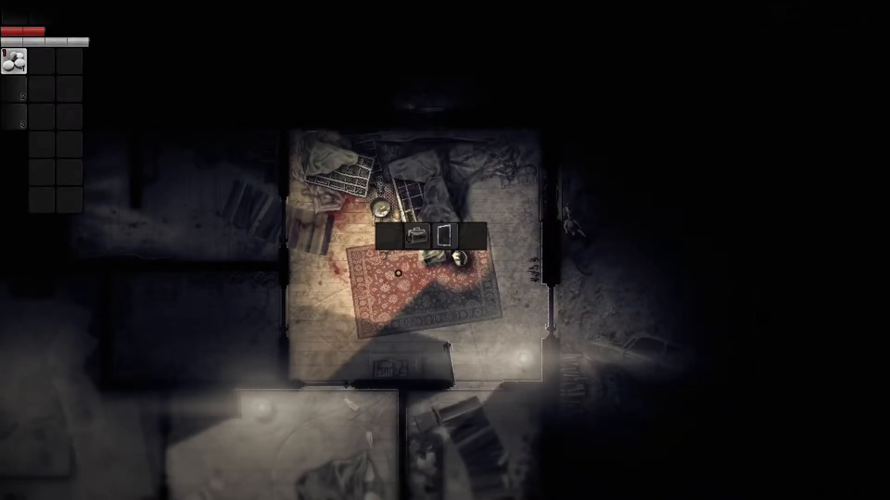
mouse_move(413, 236)
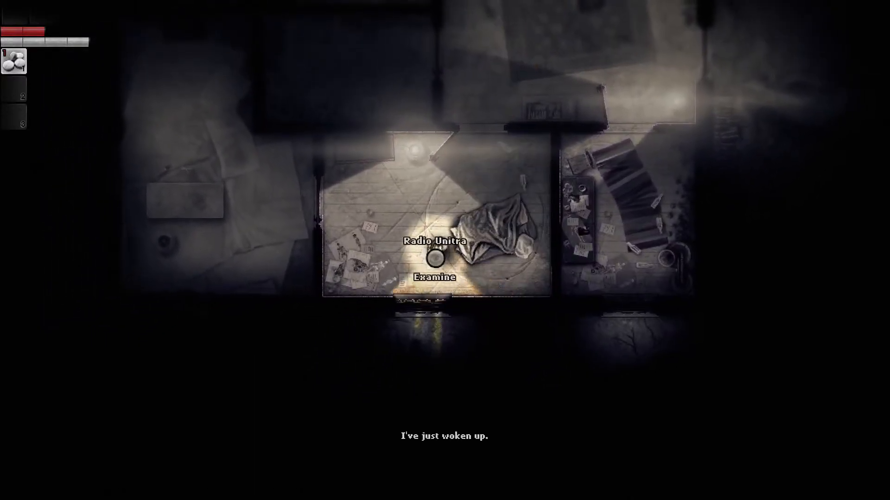
Examine the old radio, close its view, and search the pile of belongings on the floor.
click(433, 277)
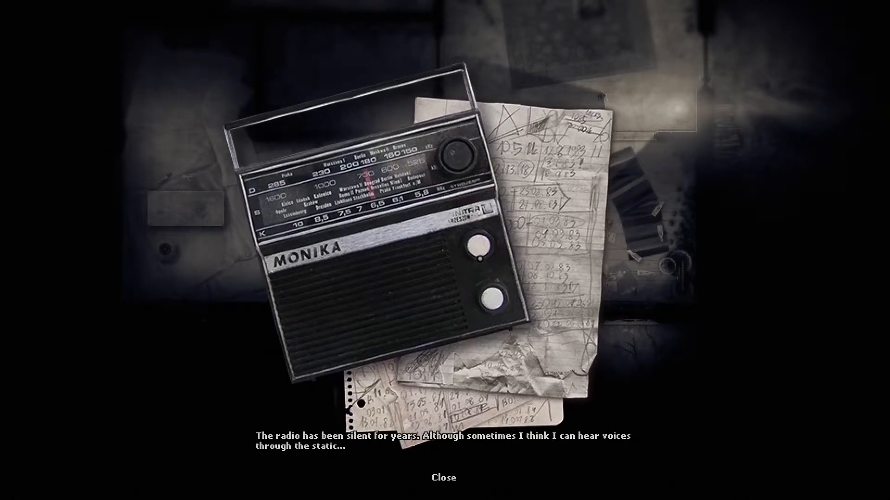
click(444, 476)
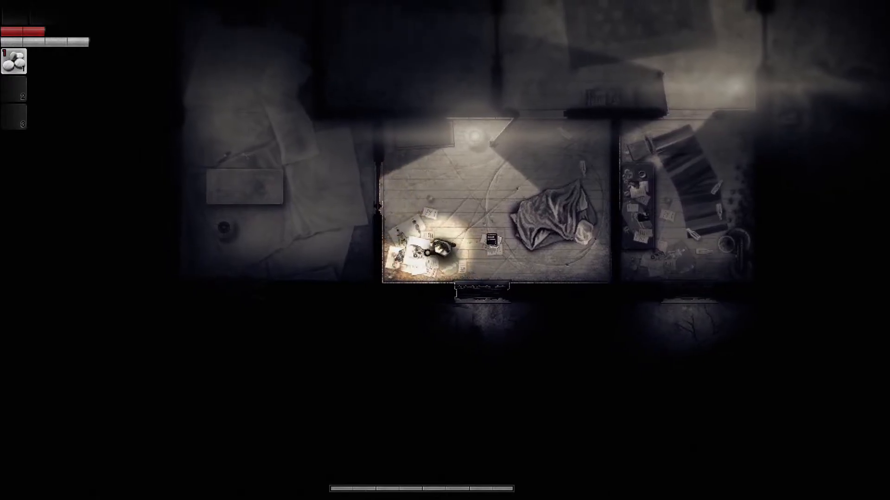
click(420, 244)
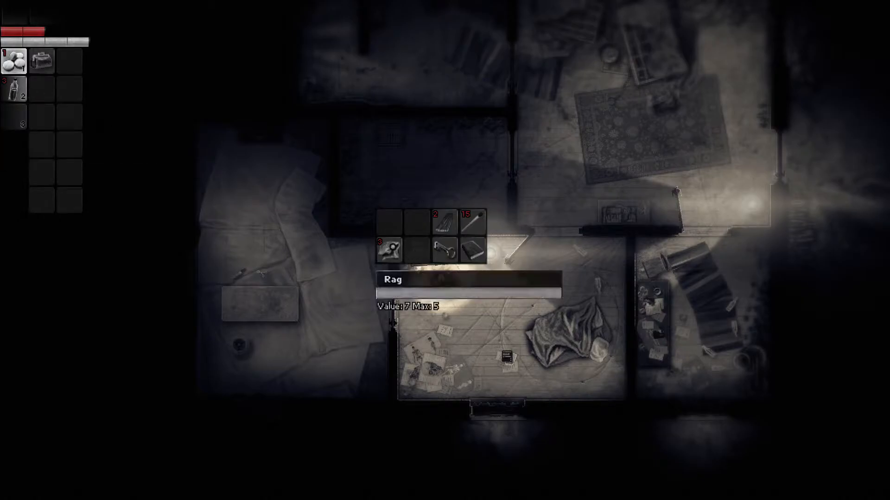
Drag the Rag into the inventory and pick up the front door key.
drag(390, 248, 42, 88)
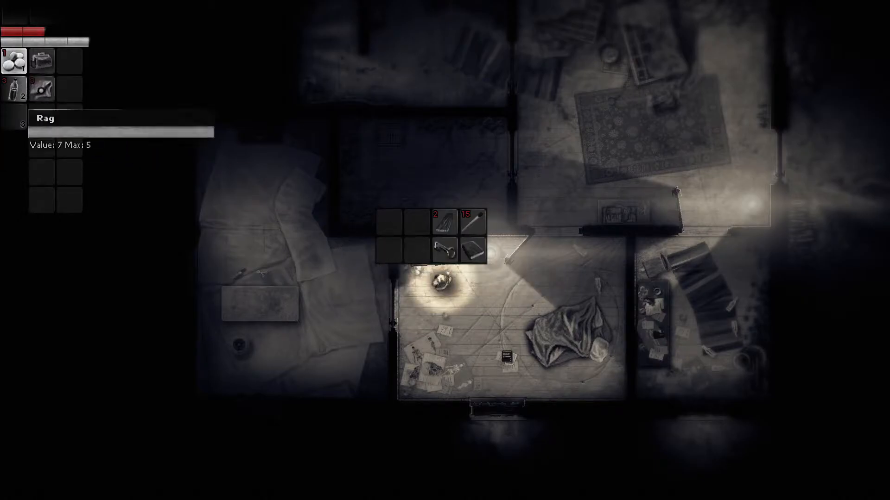
mouse_move(443, 249)
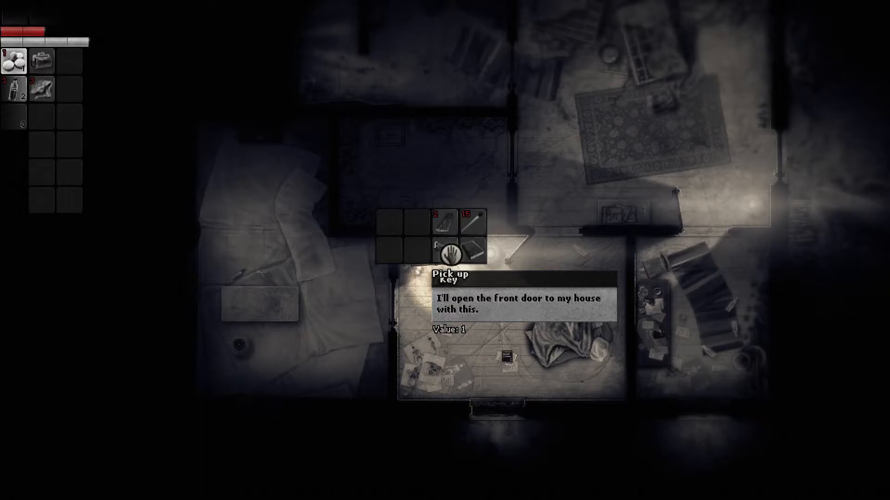
click(451, 254)
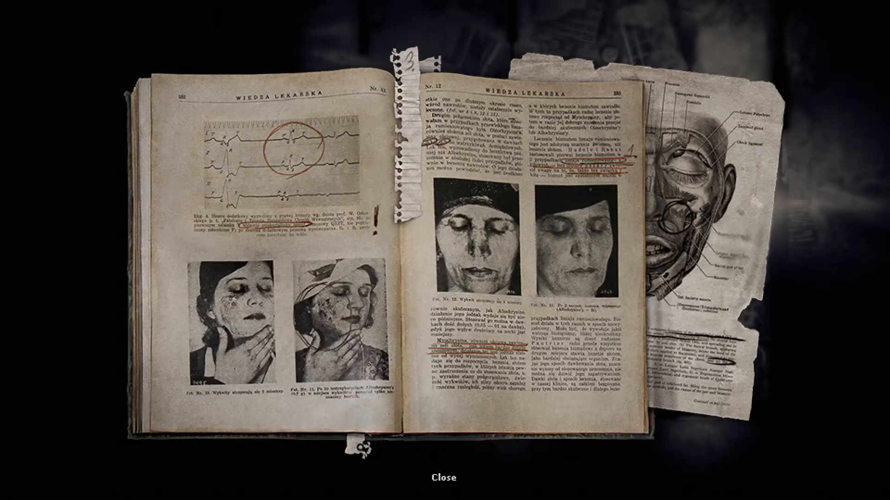
Close the medical book and open the metal door to the small room.
click(443, 475)
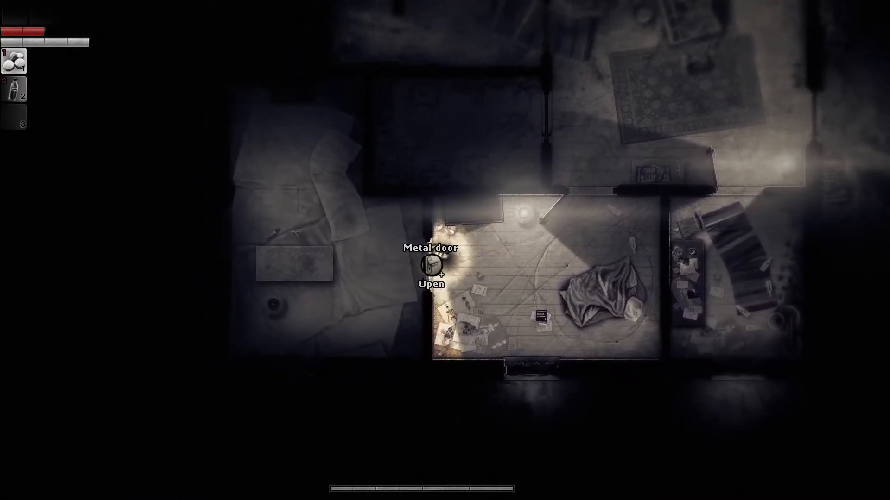
click(431, 267)
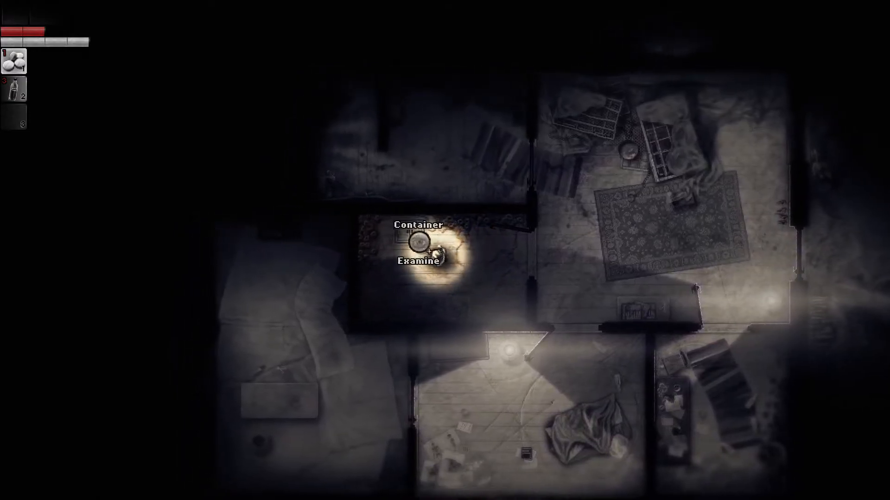
Search the small room's container and open the wooden door beside the rug room.
click(421, 260)
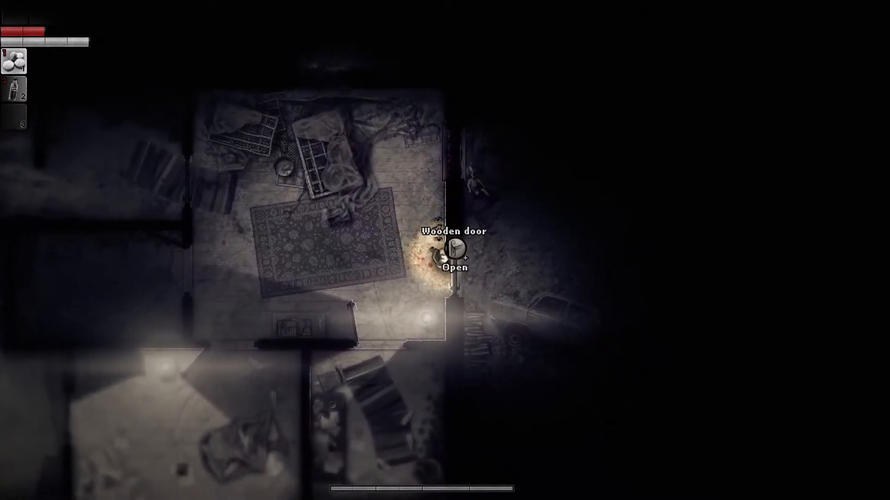
click(454, 269)
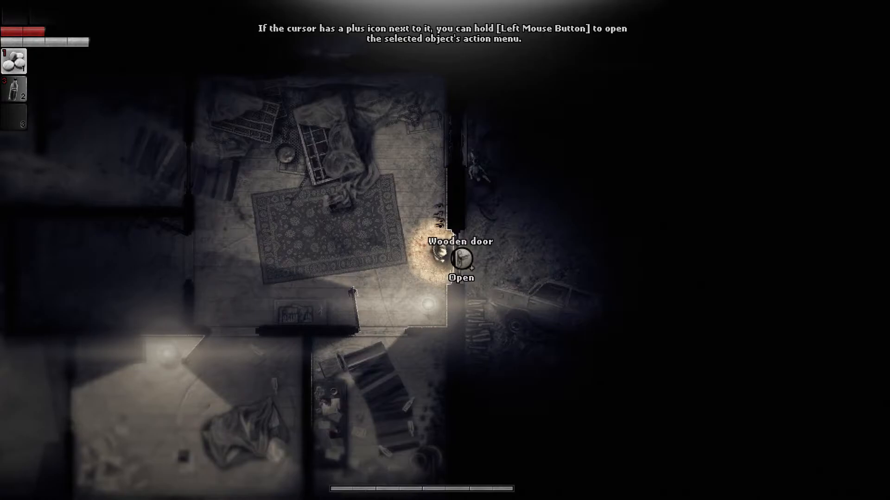
Unlock the house's wooden front door with the key and open it.
click(461, 259)
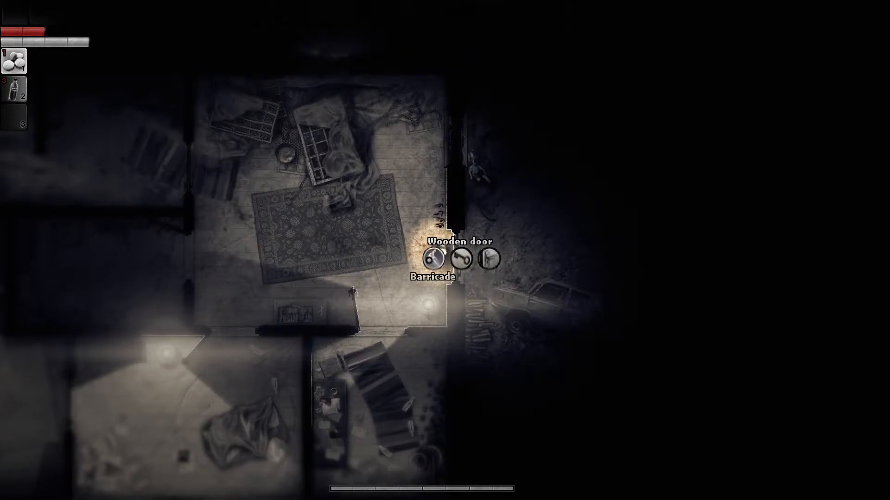
click(464, 261)
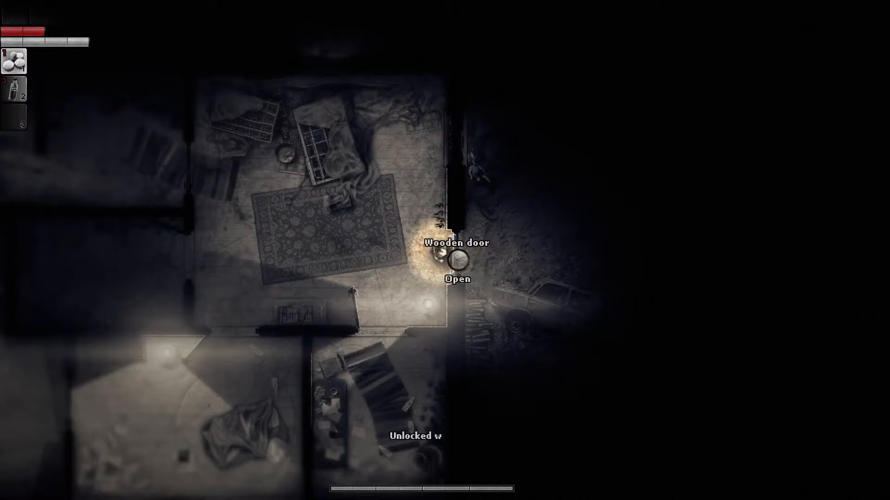
click(456, 264)
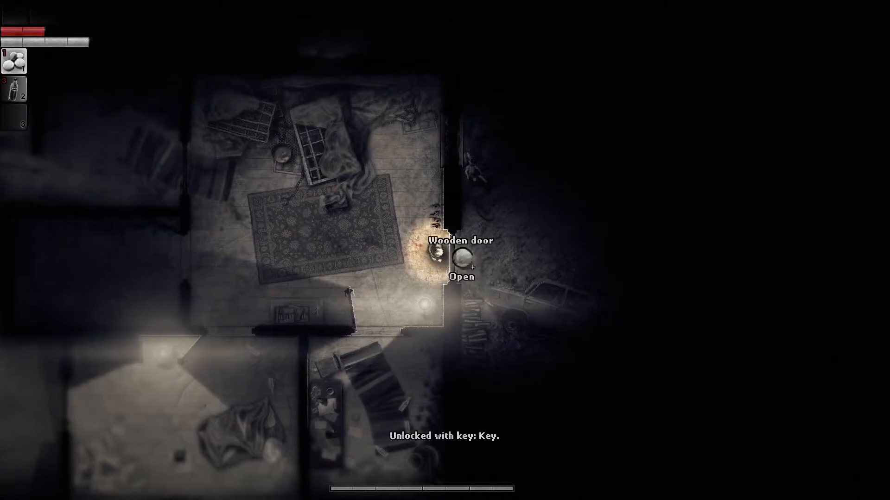
click(459, 259)
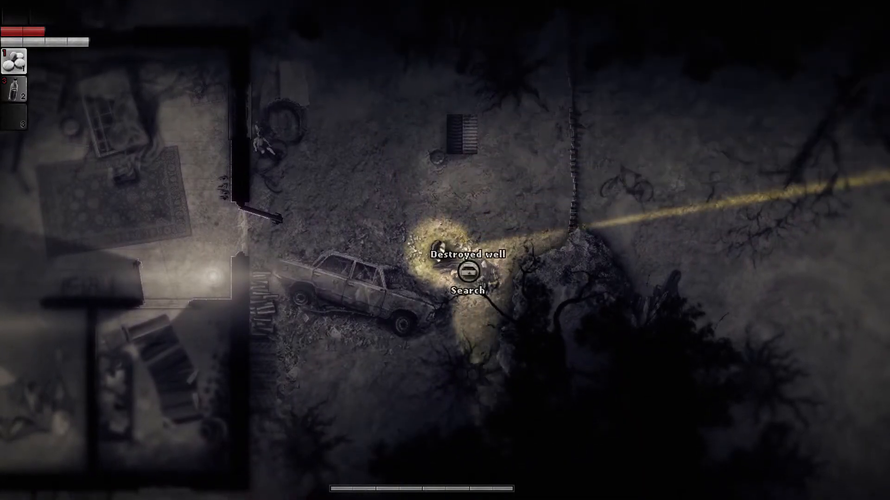
Search the destroyed well next to the wrecked car.
click(469, 275)
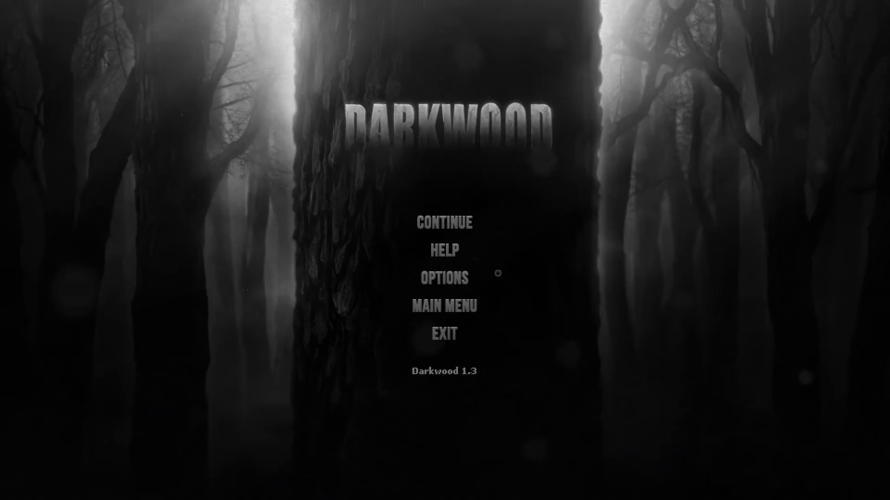
Resume the paused game and walk out toward the fallen logs in the forest.
click(444, 222)
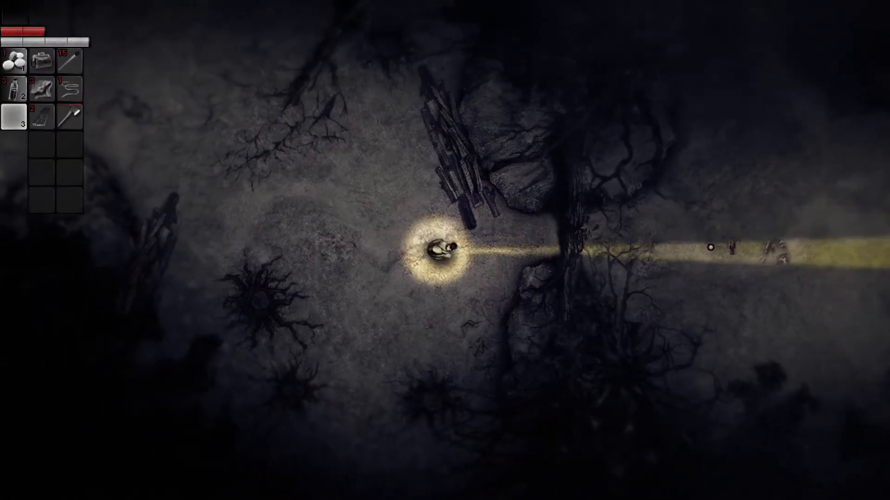
mouse_move(78, 114)
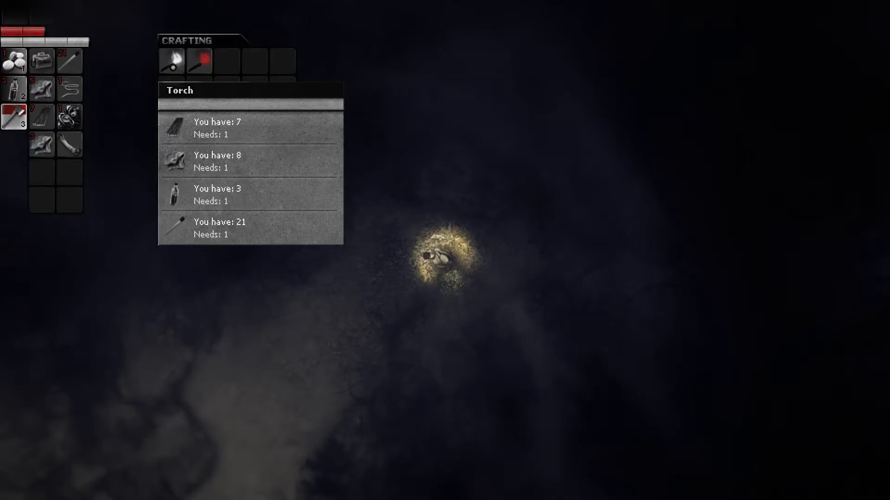
Craft a torch from the Torch recipe in the crafting panel.
click(170, 61)
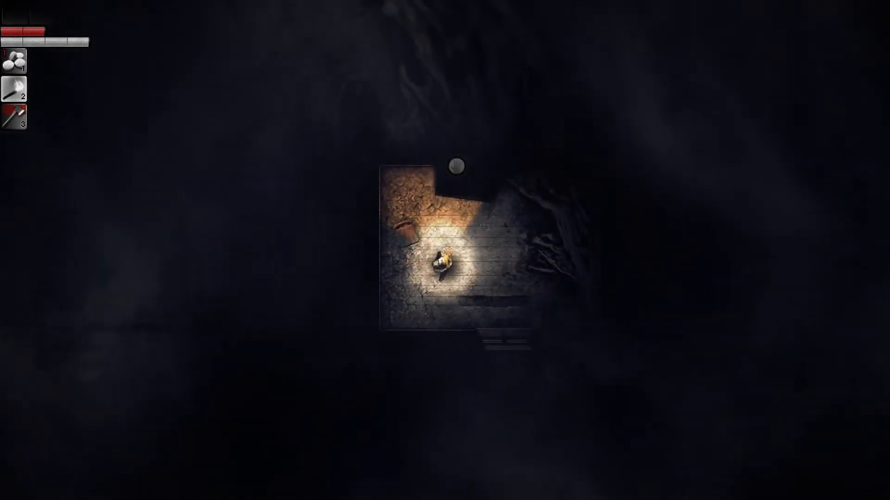
Walk deeper into the dim room toward the wardrobe with the flashlight on.
click(443, 264)
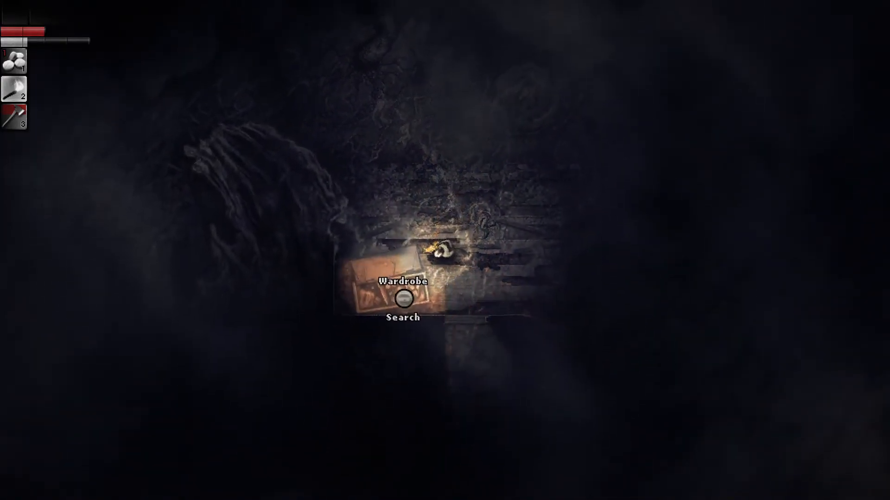
Search the wardrobe in the overgrown room for supplies.
click(403, 300)
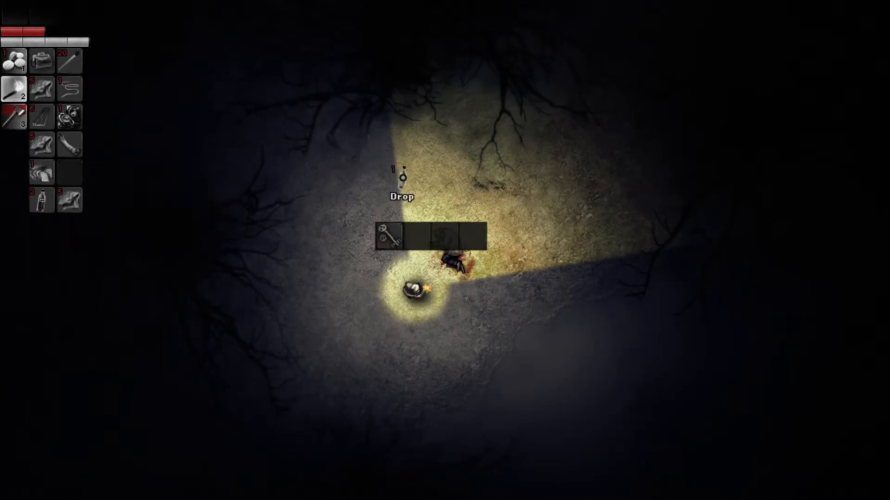
mouse_move(390, 235)
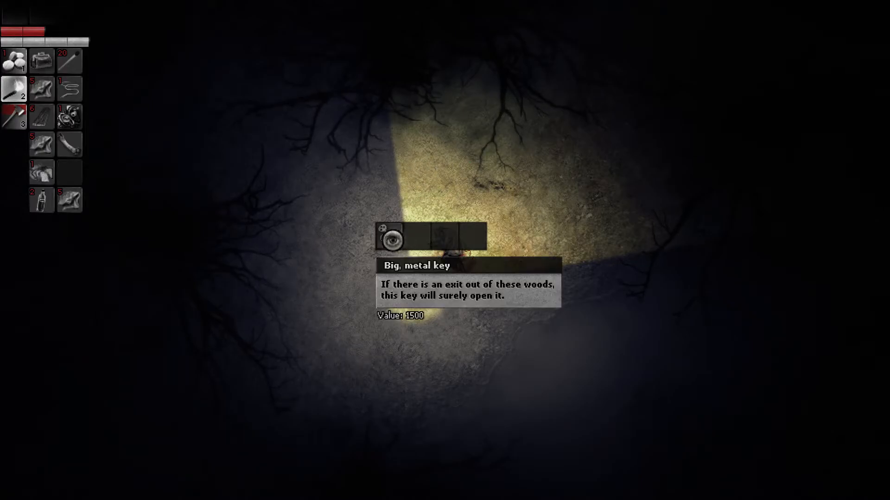
Take the Big, metal key from the body's loot slots into the inventory.
click(391, 235)
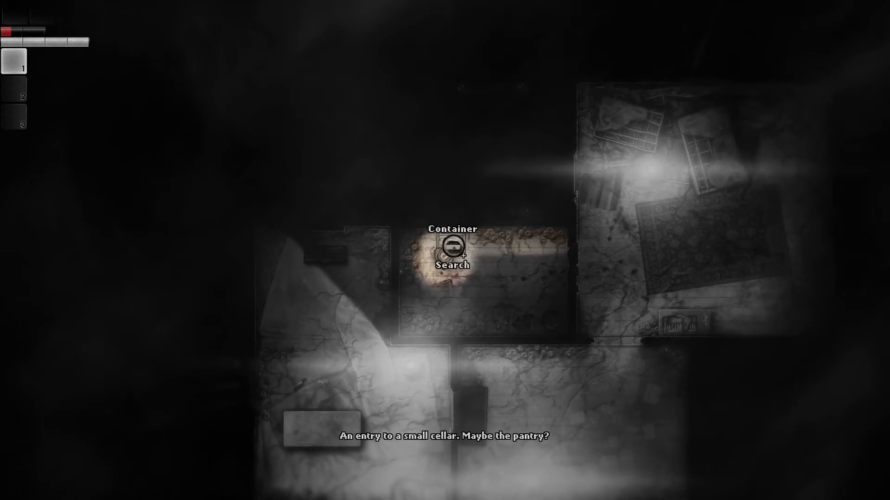
Search the container by the cellar entry and dismantle the barricaded door.
click(453, 251)
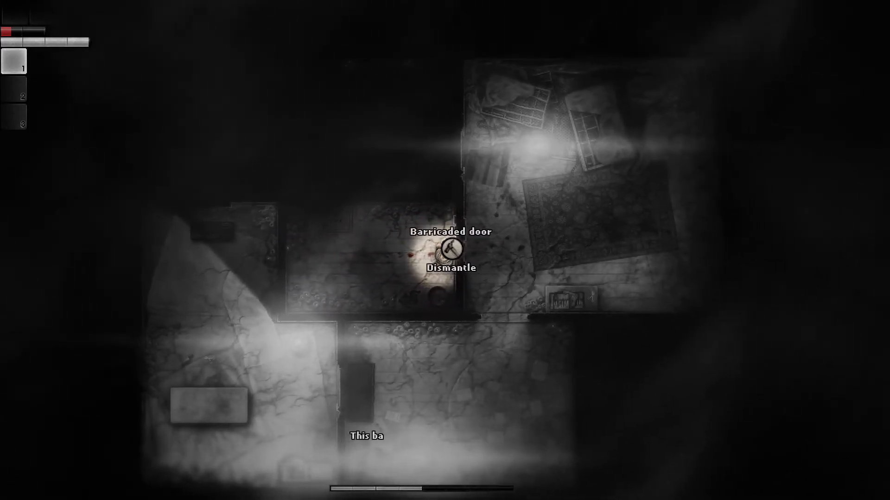
click(450, 249)
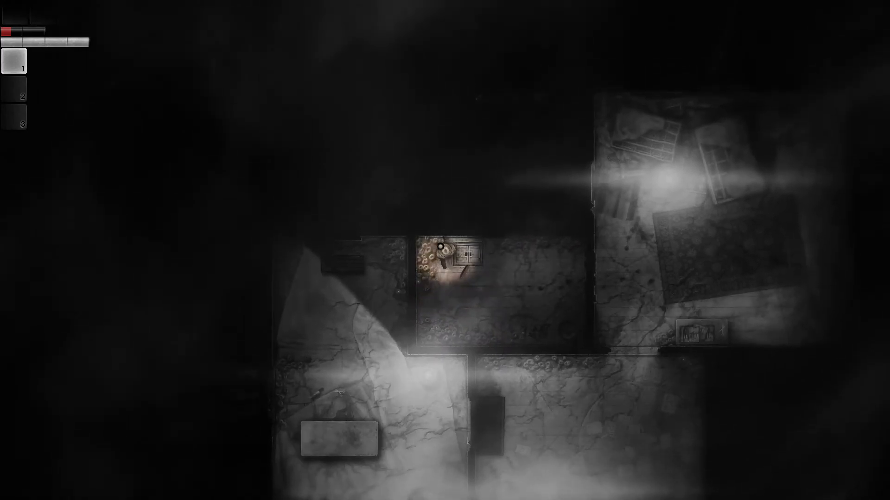
click(447, 259)
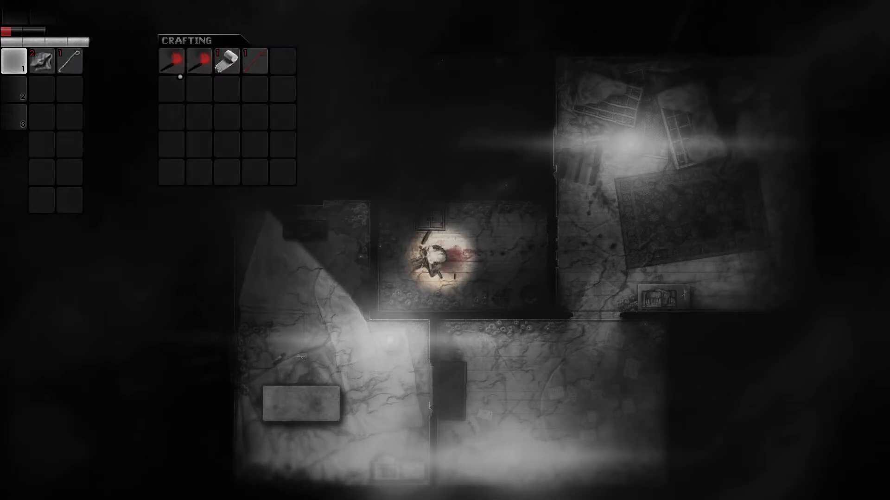
mouse_move(70, 61)
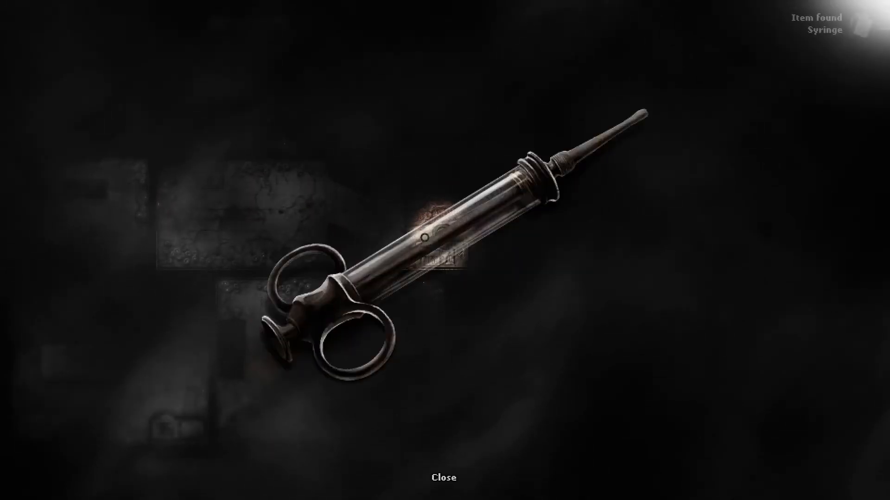
Dismiss the syringe discovery screen and approach the wooden door.
click(444, 476)
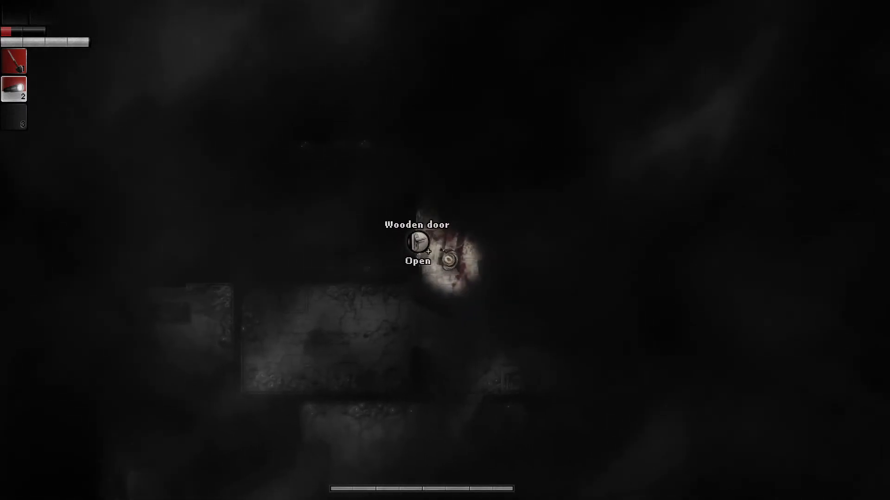
Go through the wooden door, examine and dismiss the Radio Unitra, then reach the wardrobe.
click(418, 243)
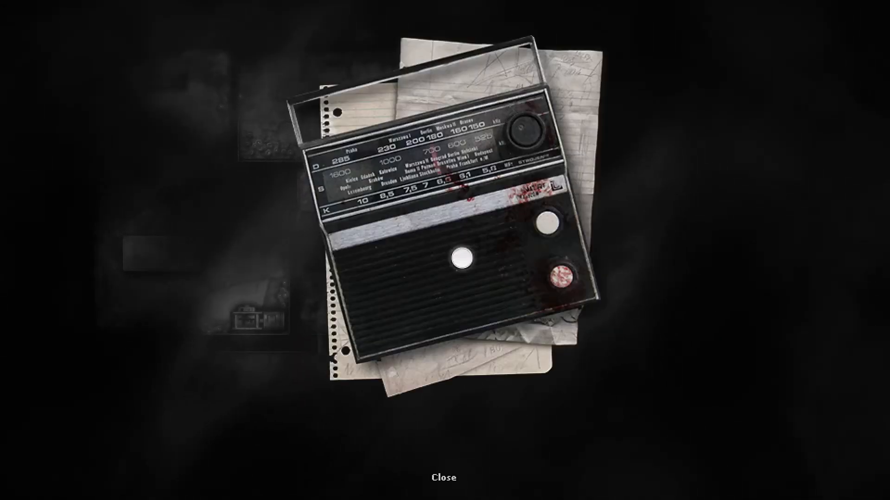
click(462, 260)
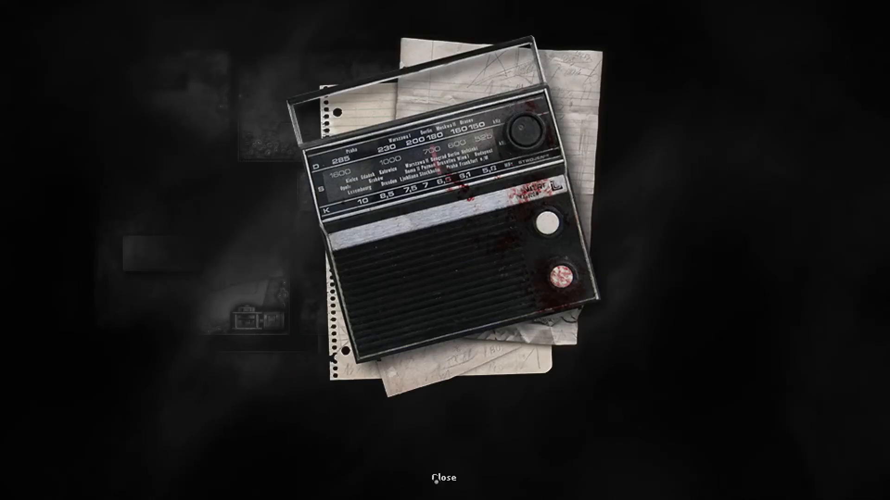
click(442, 477)
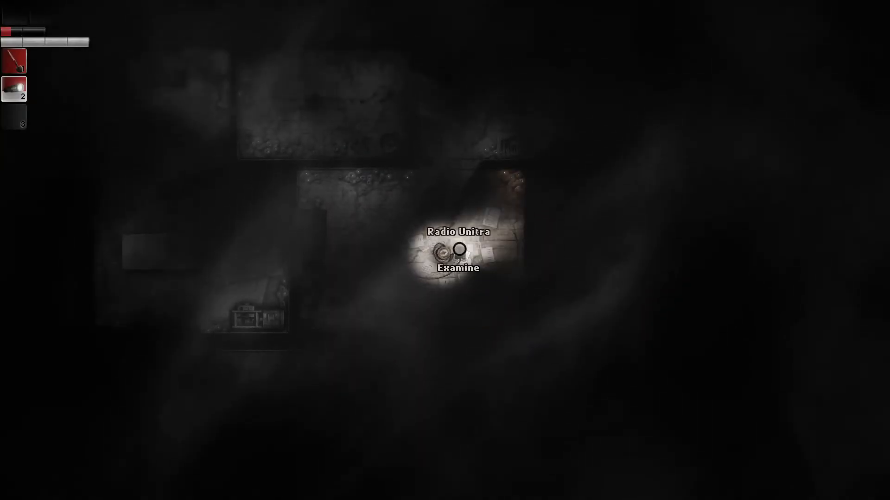
click(456, 252)
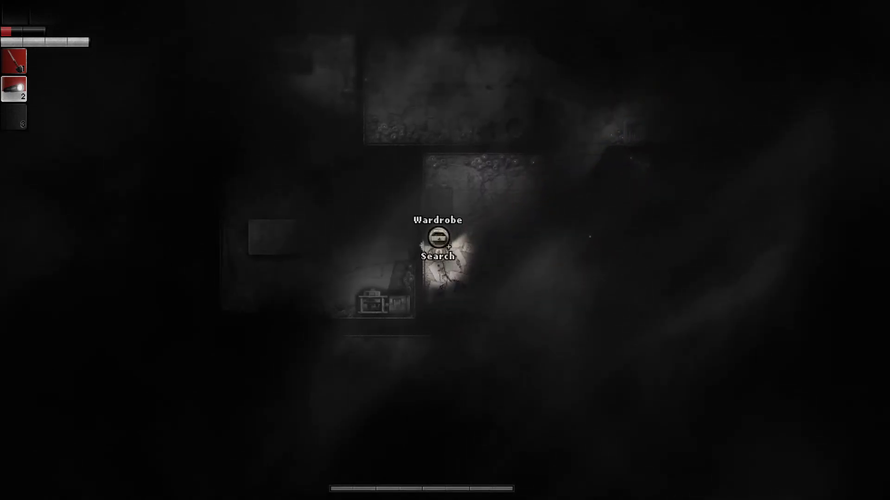
Search the wardrobe, pass the door, try the generator switch and examine the metal table.
click(438, 238)
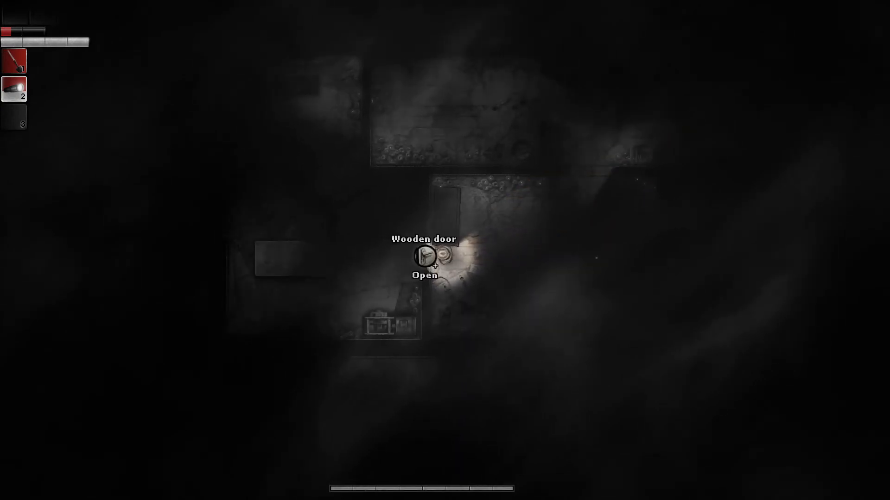
click(423, 256)
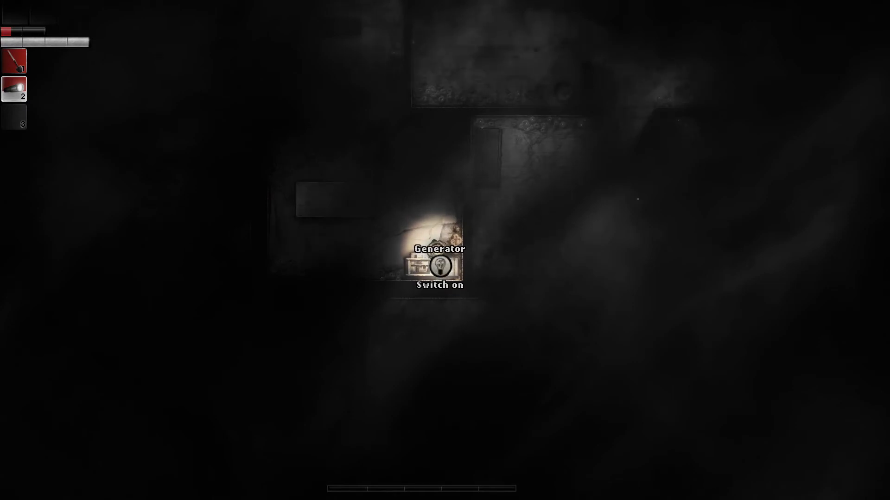
click(439, 266)
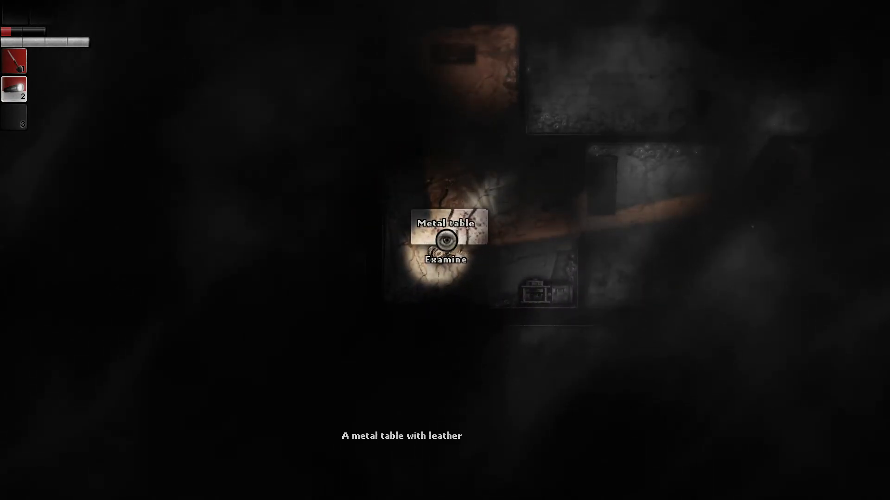
click(446, 239)
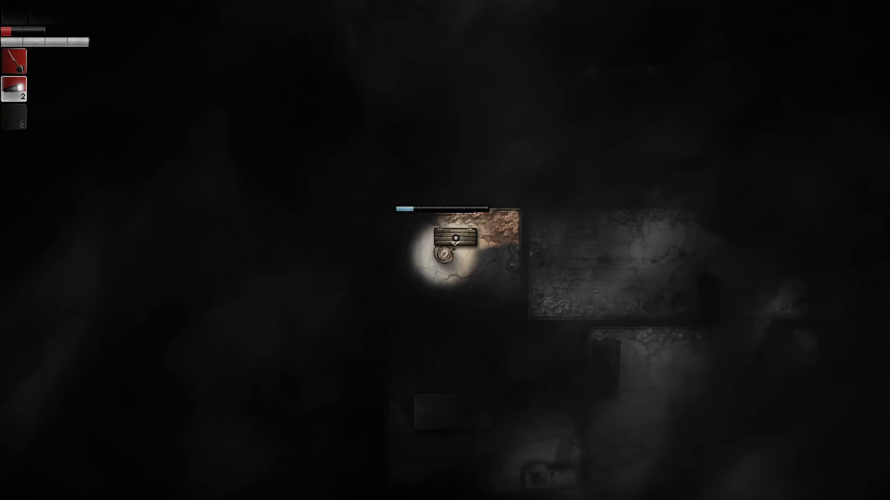
Take the Gasoline can from the searched container's loot grid.
click(444, 250)
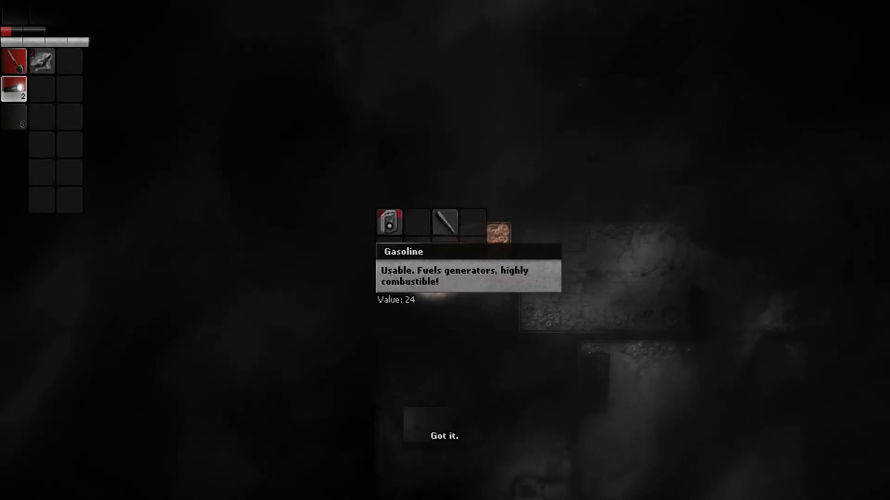
click(390, 221)
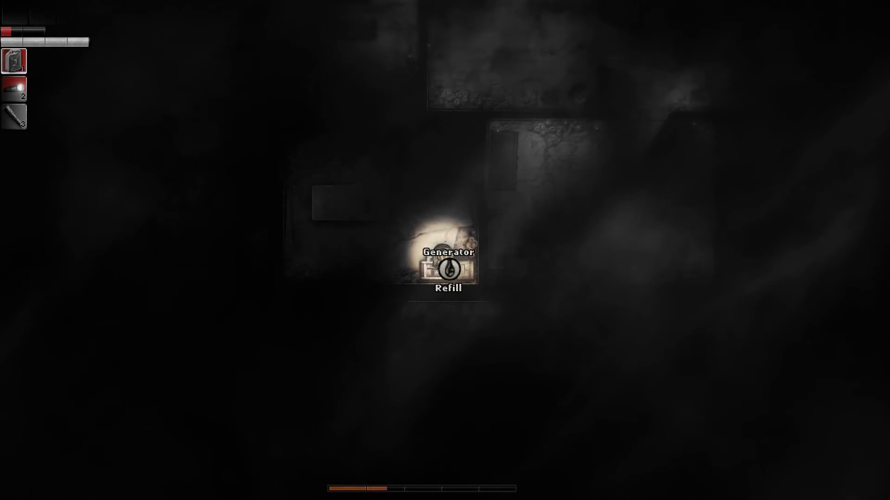
Try switching on the empty generator, then go through the wooden door into the next room.
click(447, 269)
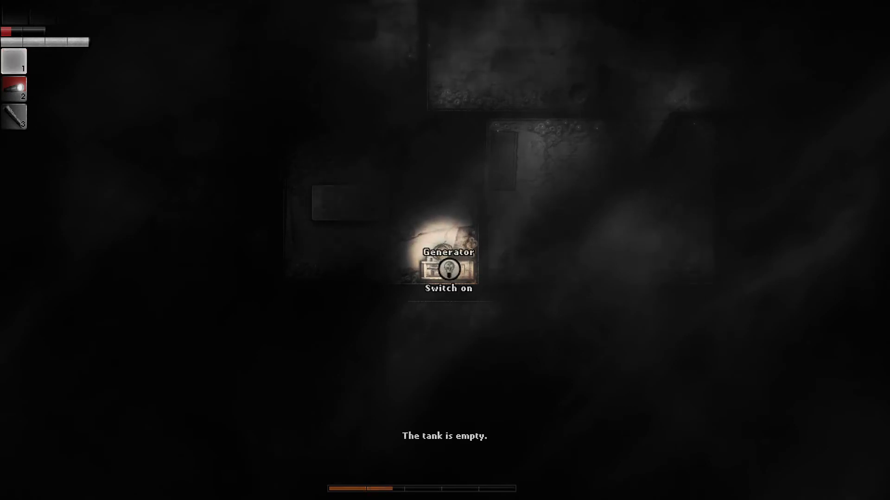
click(448, 268)
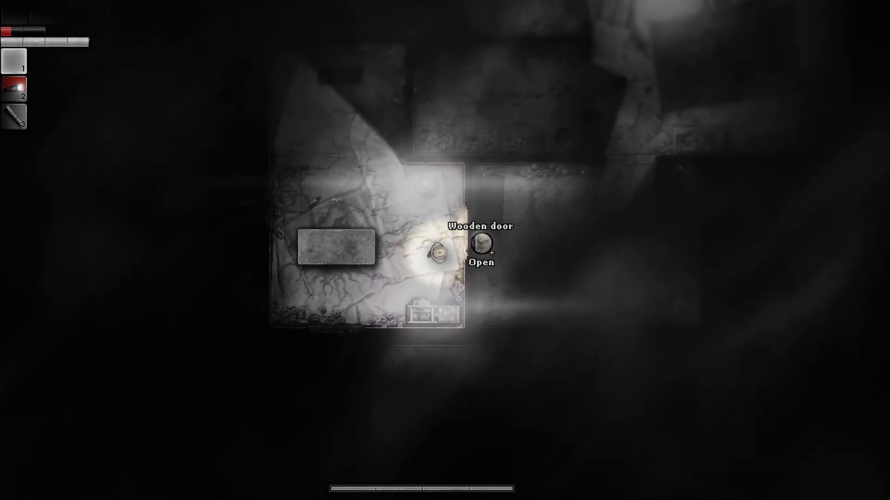
click(482, 243)
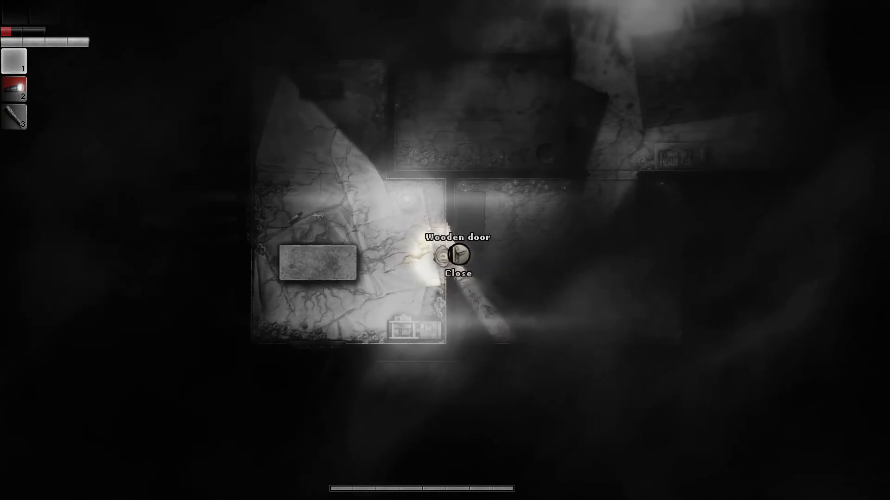
click(456, 256)
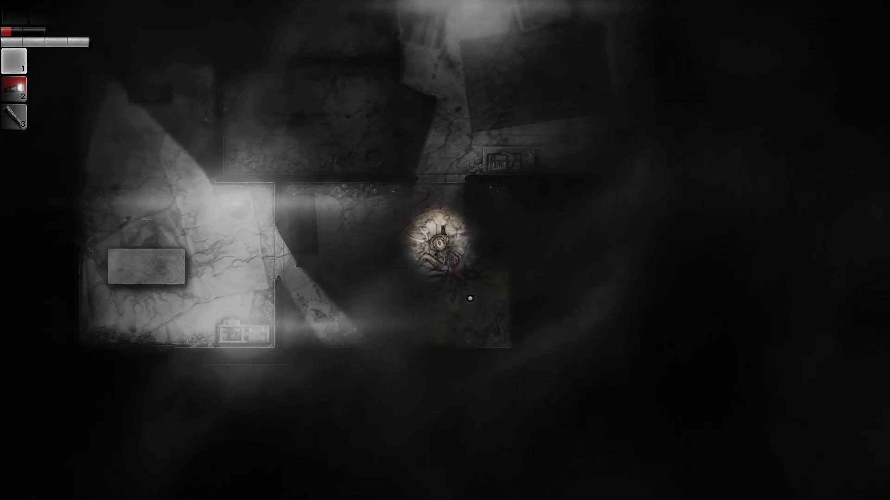
Examine the corpse with dials for eyes and bring up its lock reading 0000.
click(468, 299)
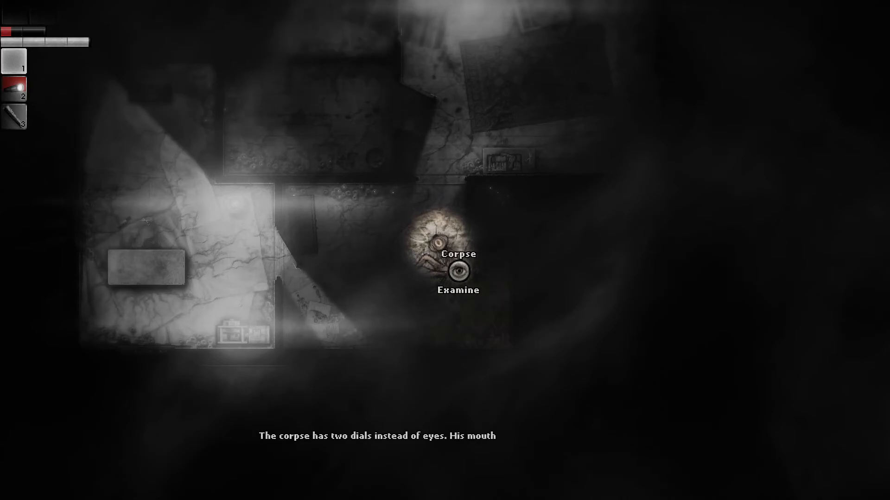
click(459, 272)
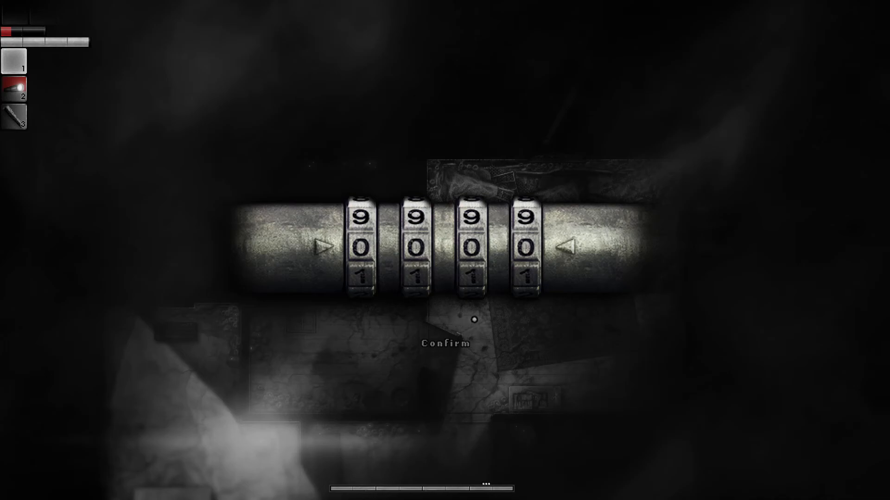
Turn the dials to read 4-8-9-2 and confirm the code.
click(446, 343)
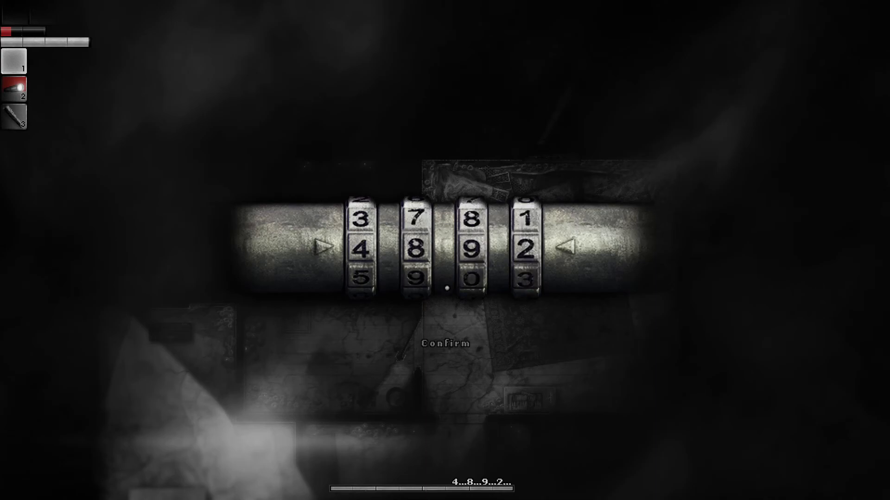
click(445, 343)
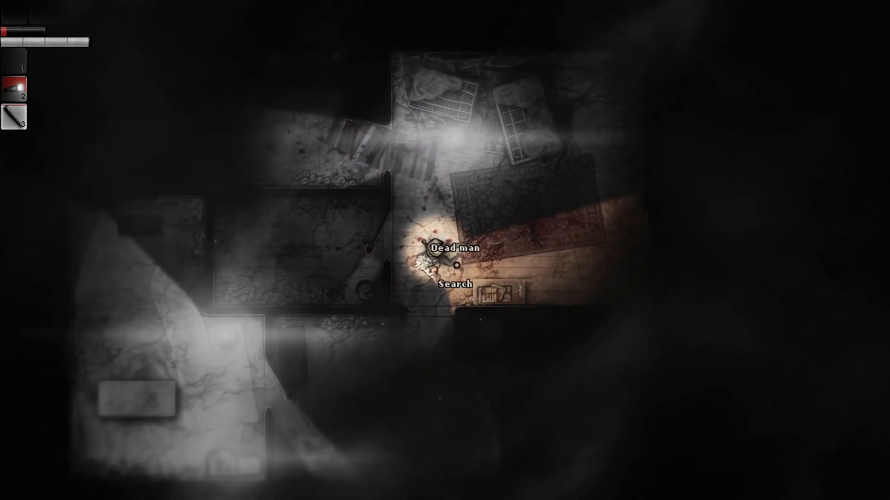
Search the dead man, find the plastic chick, and dismiss the item view.
click(447, 285)
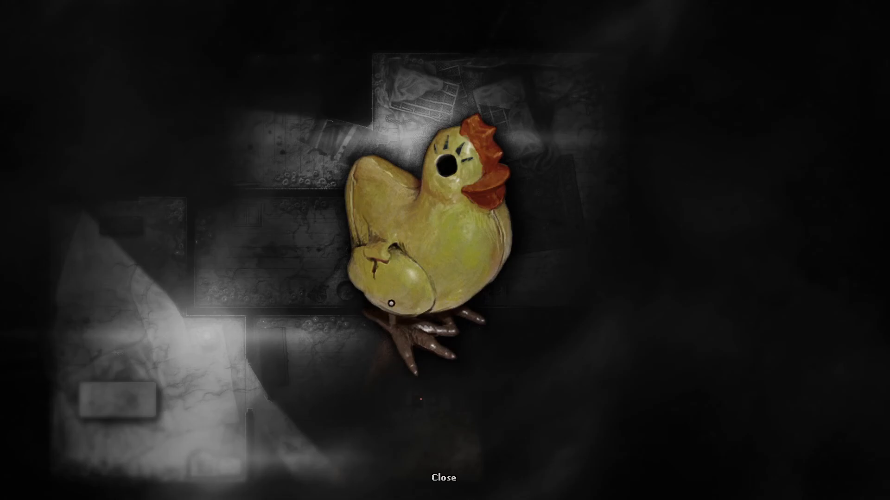
click(444, 476)
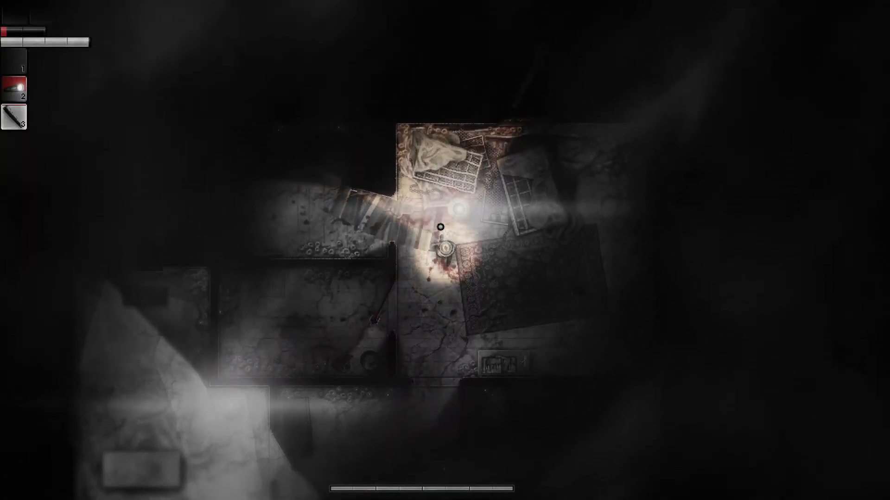